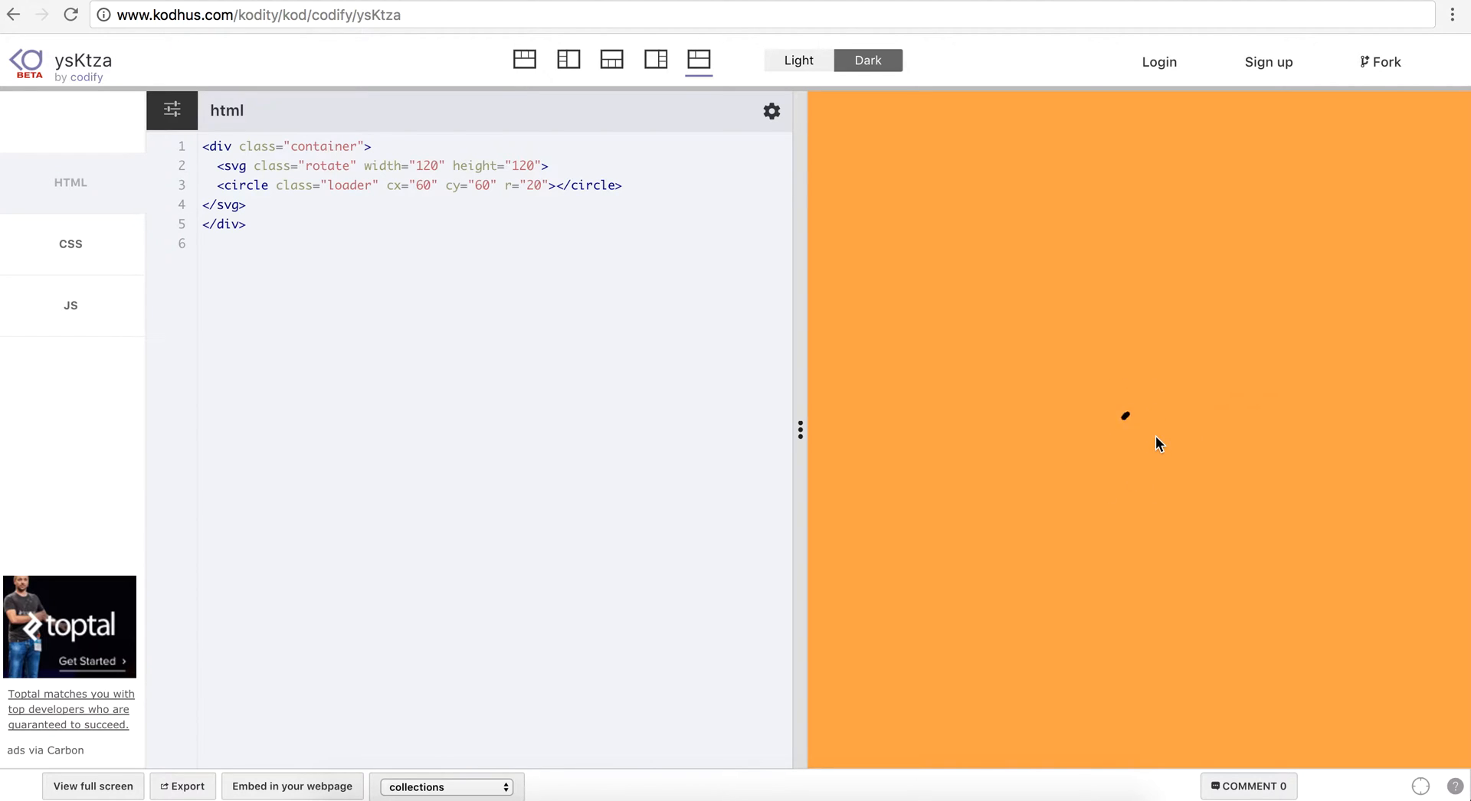
{"action": "mouse_move", "coordinate": [1145, 484]}
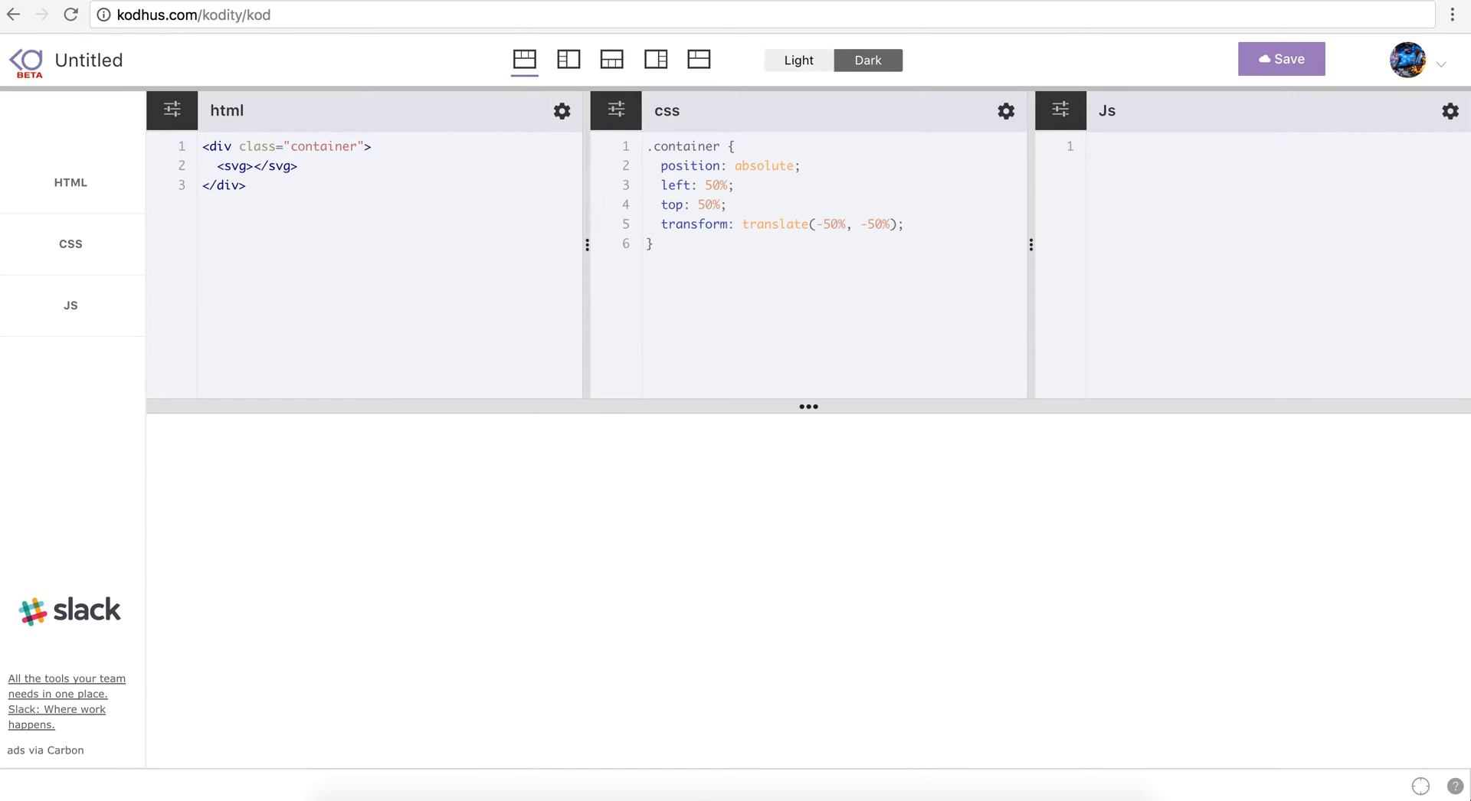
Step: Make the svg 200 by 200 and draw an unfilled yellowgreen ring of radius 20
{"action": "type", "text": "width=\"200\" height=\"200\">"}
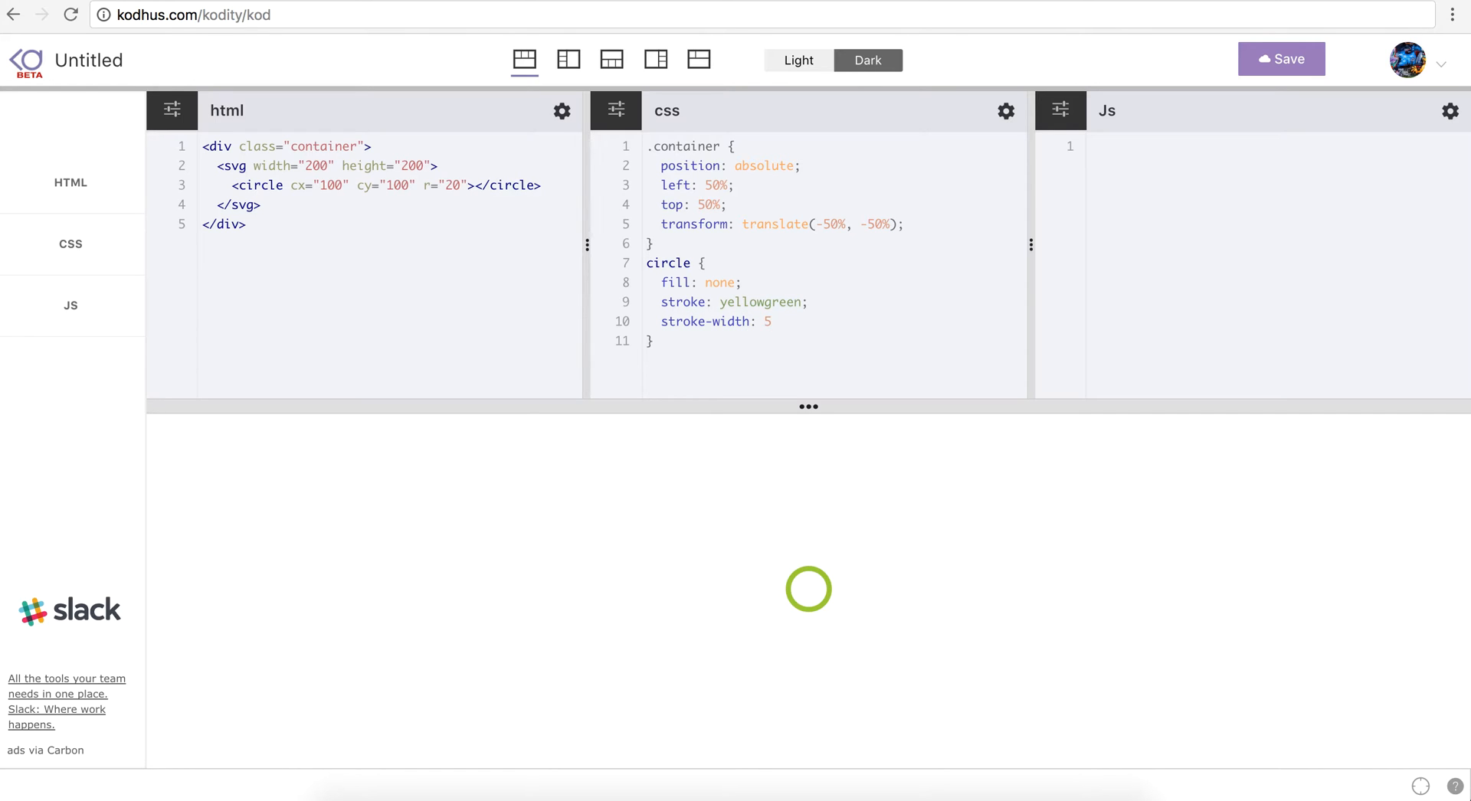
{"action": "left_click", "coordinate": [698, 59]}
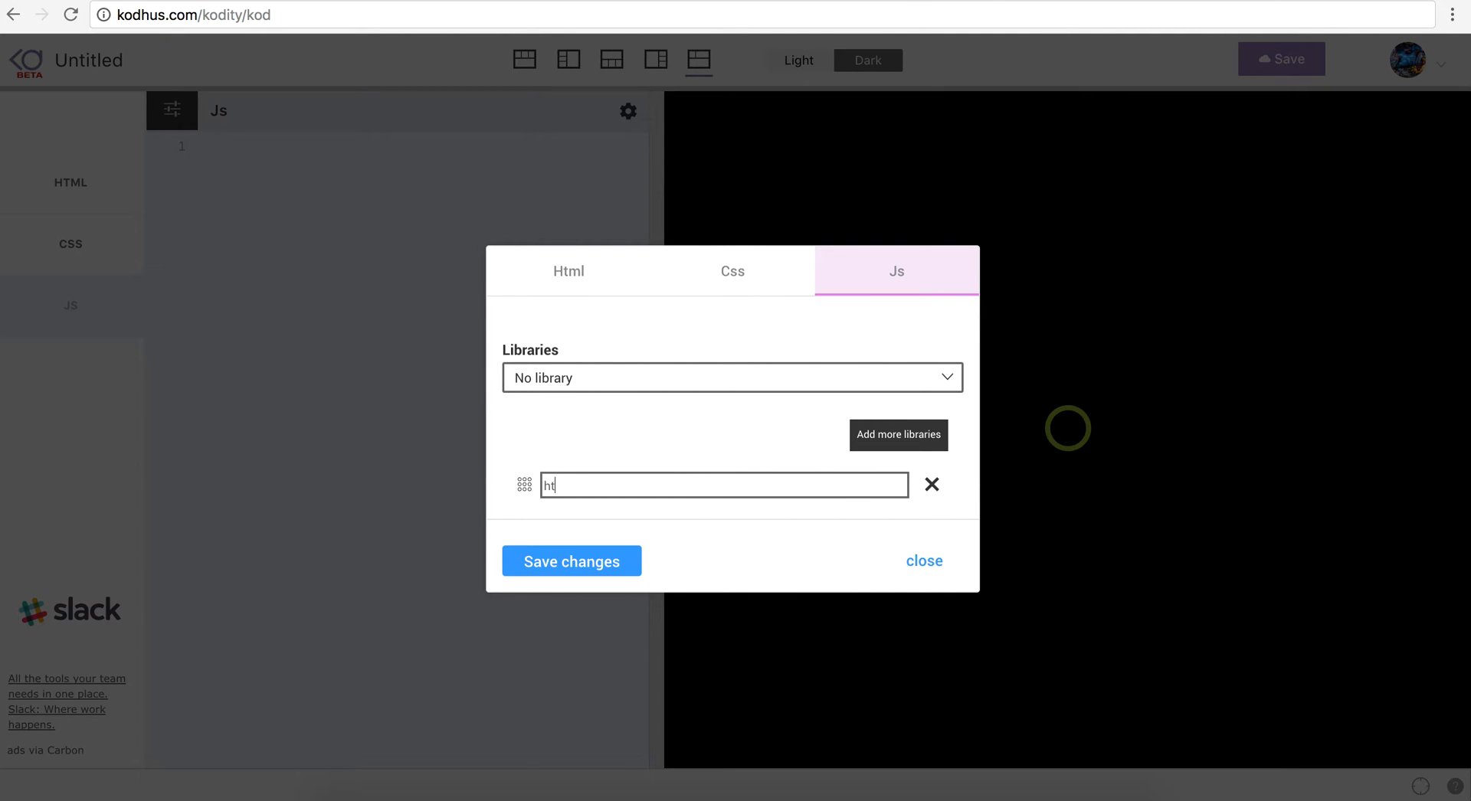
Step: Enter the kodhus.com moveit script URL as a JavaScript library
{"action": "type", "text": "http://www.kodhus.com/moveit."}
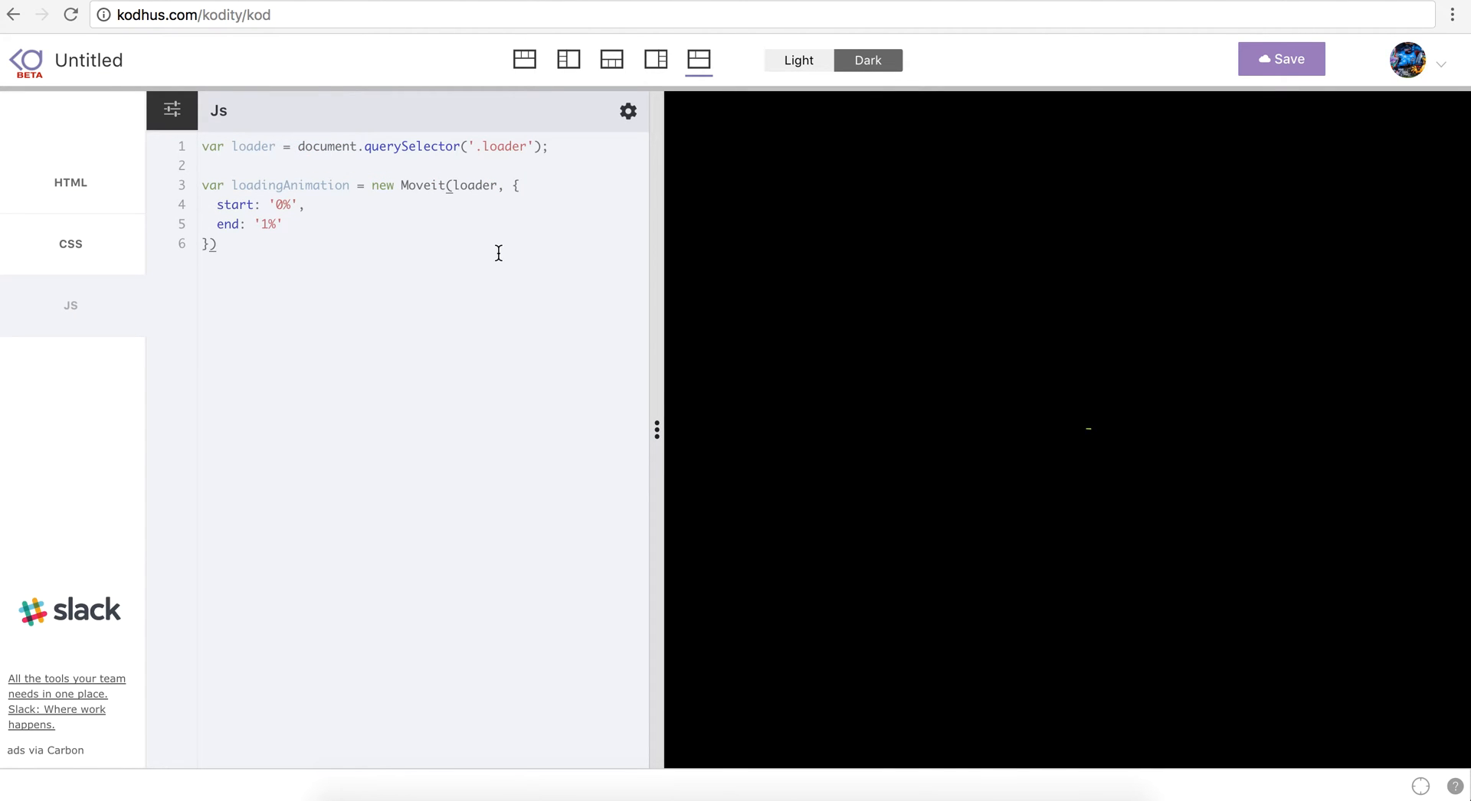
Step: Type loadingAnimation.set() with start '1%', end '70%' and duration 0.5
{"action": "type", "text": "loadingAnimation.set({"}
{"action": "type", "text": "start:"}
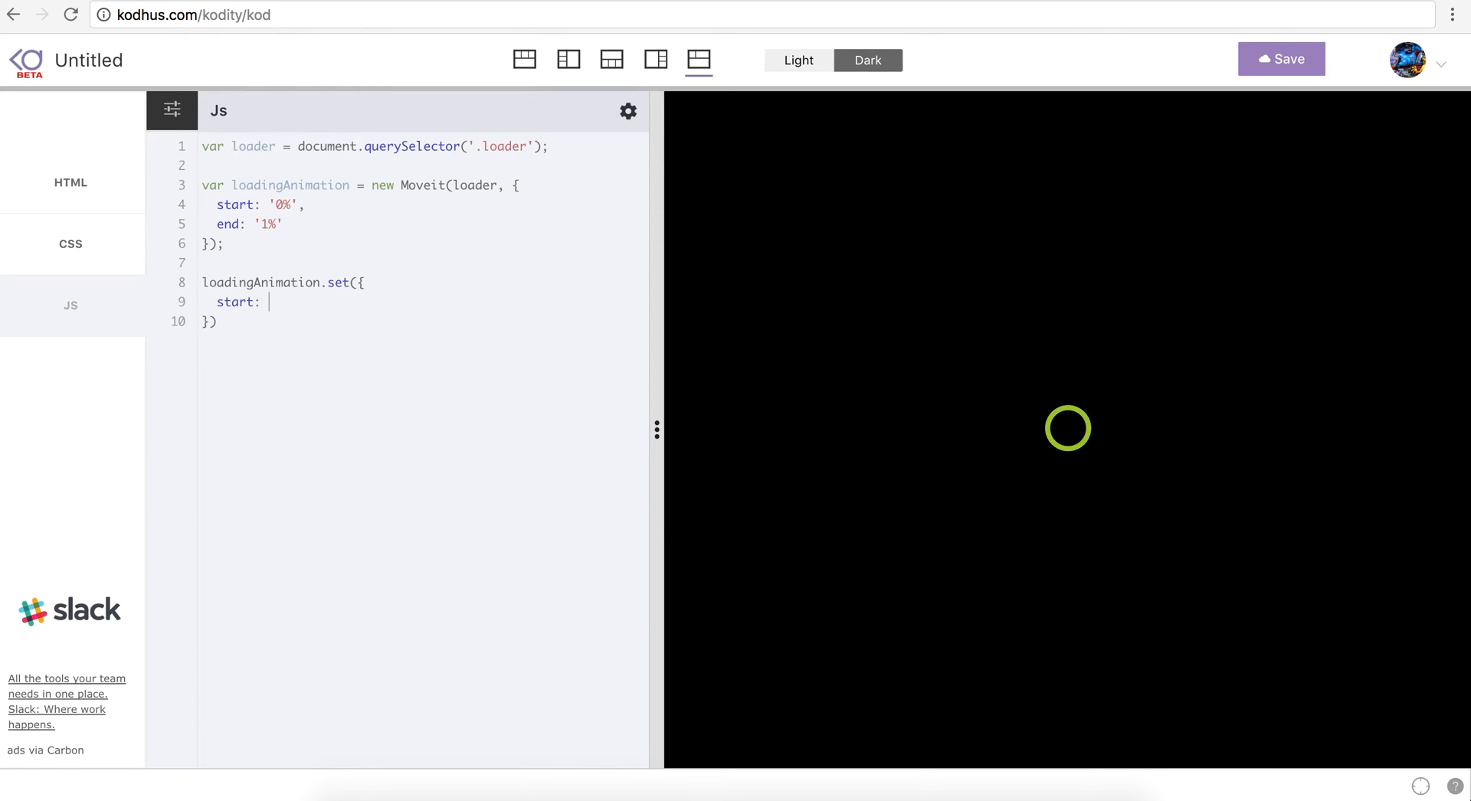
{"action": "type", "text": "'1%',"}
{"action": "type", "text": "end:"}
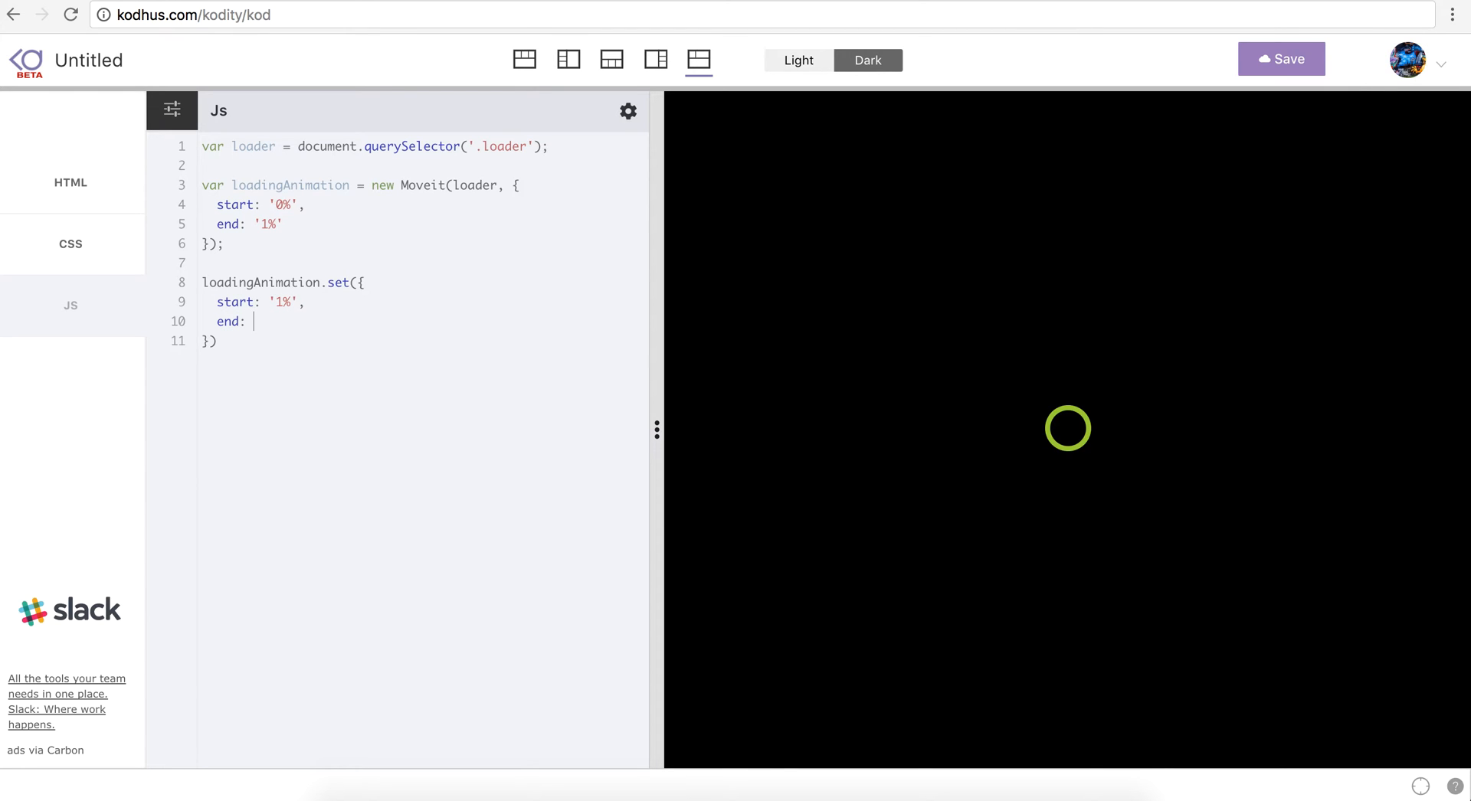
{"action": "type", "text": "70/"}
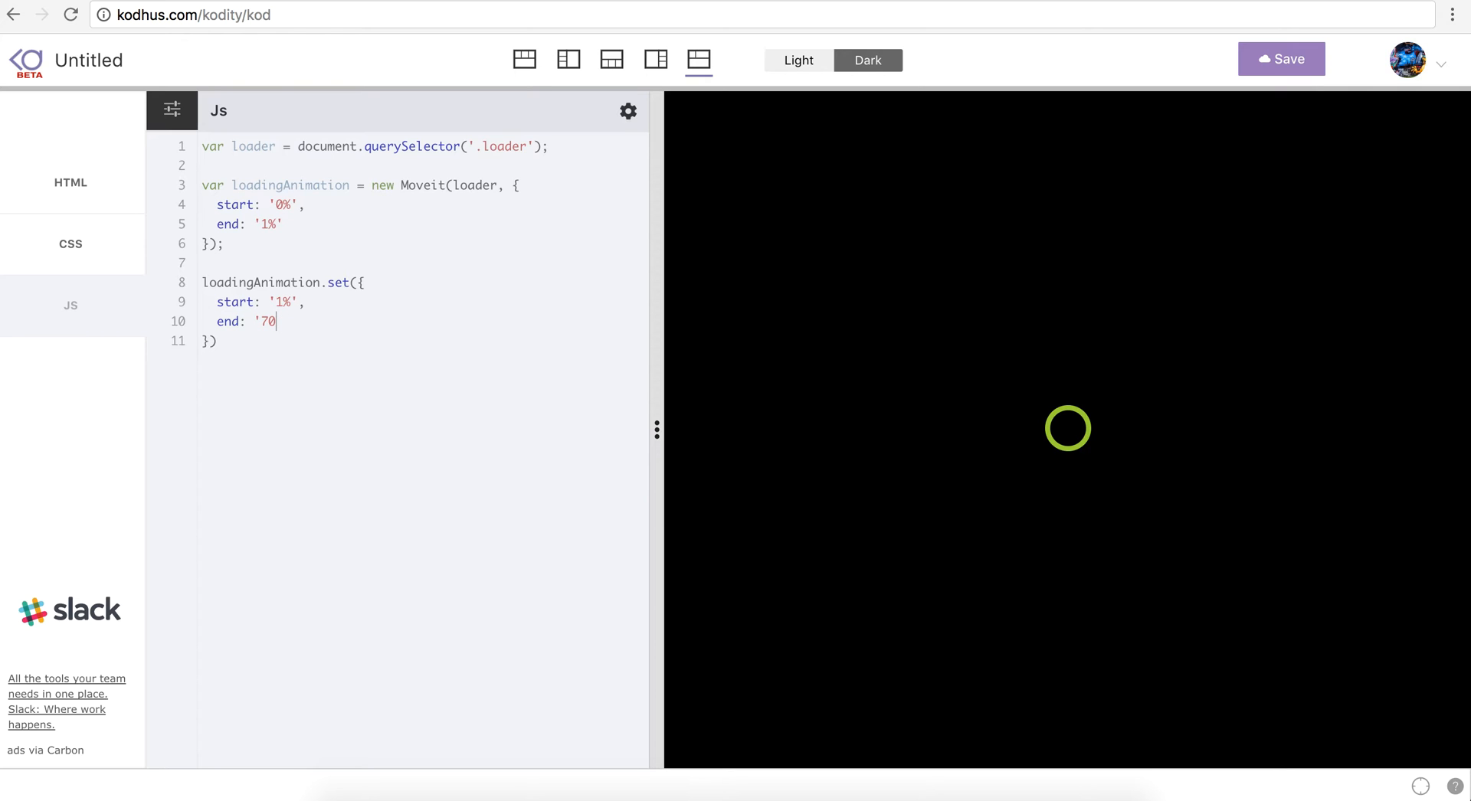
{"action": "type", "text": "%'"}
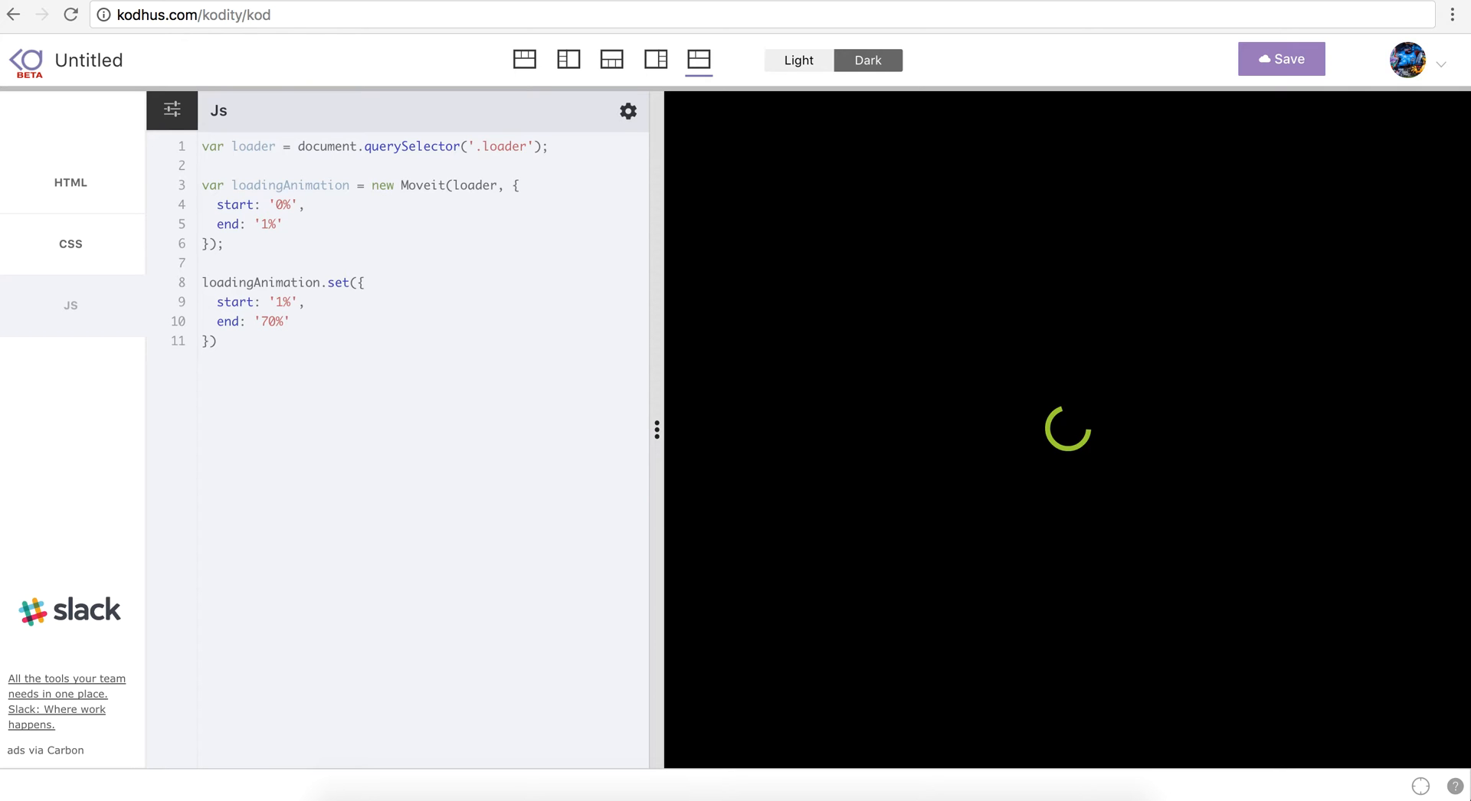
{"action": "type", "text": "duration: 0.5,"}
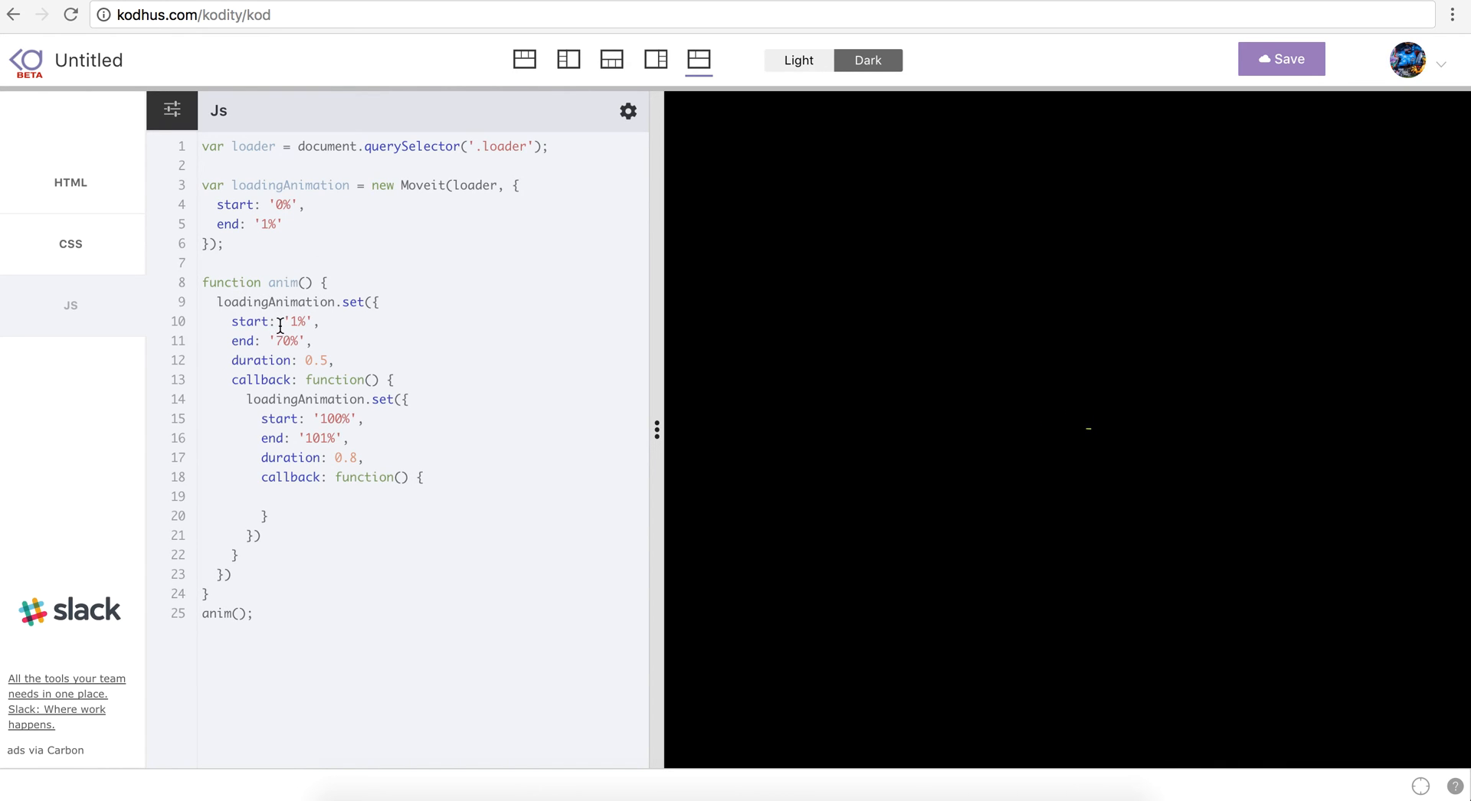
Step: Call anim(); in the inner callback, then begin another option line
{"action": "type", "text": "anim()"}
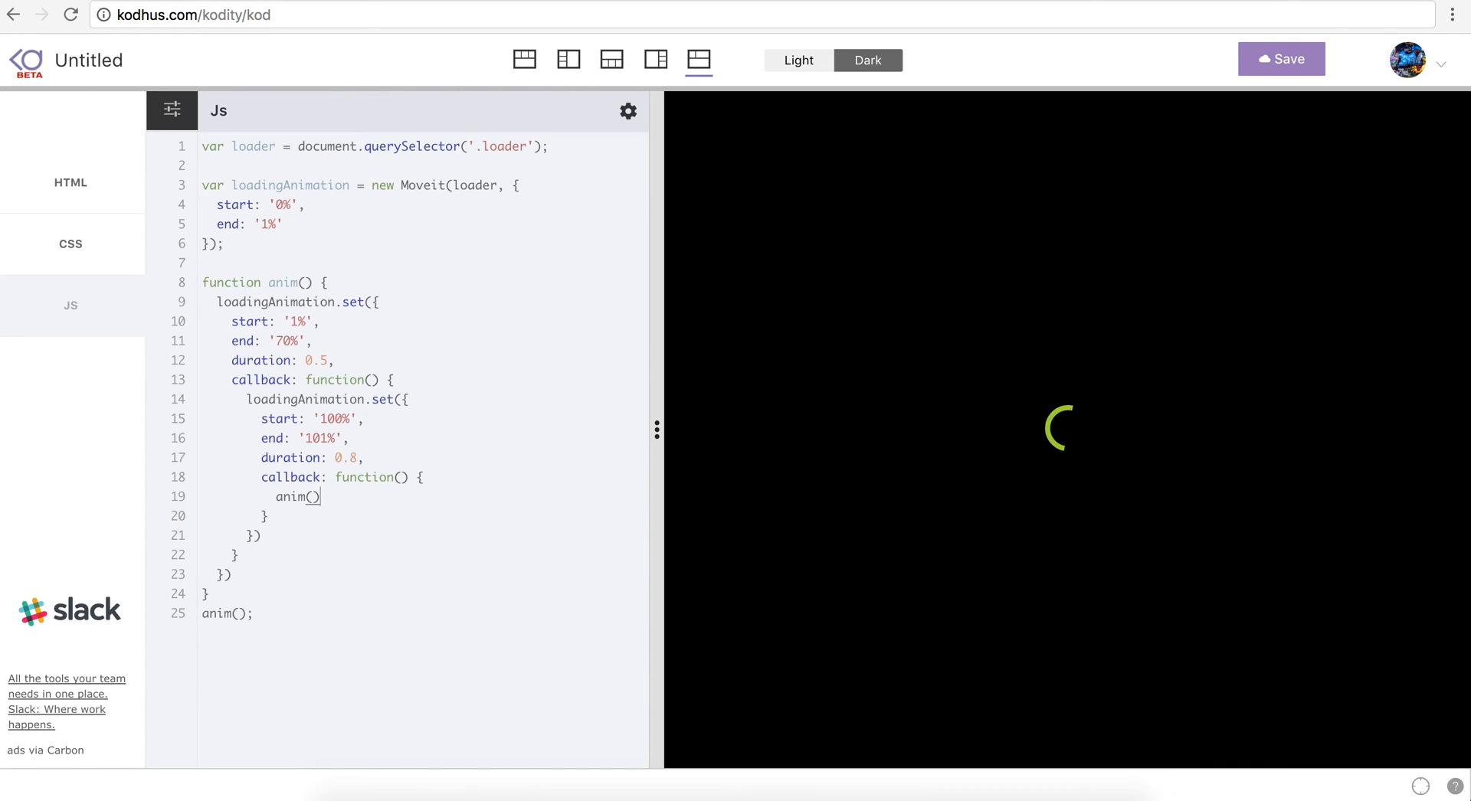
{"action": "type", "text": ";"}
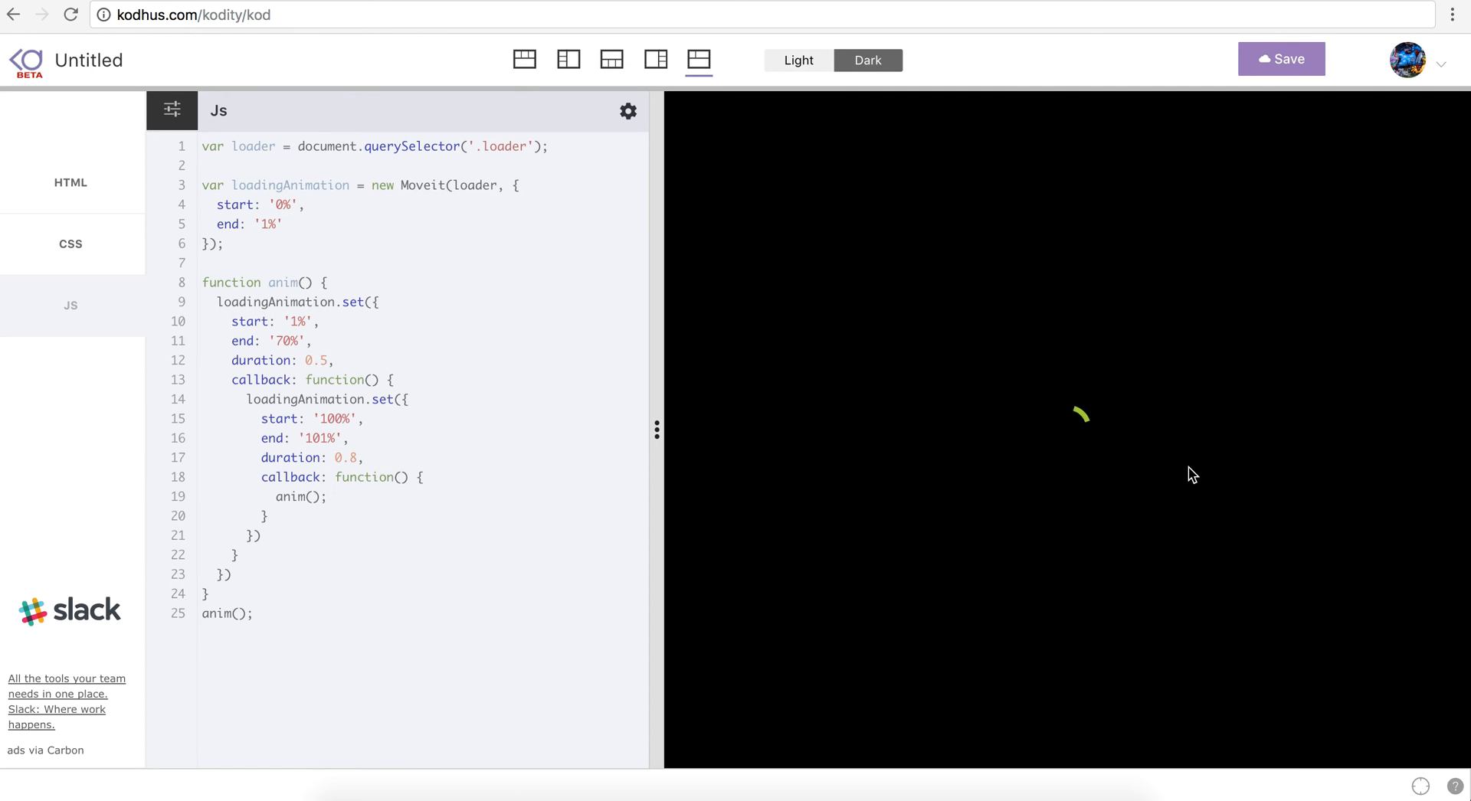
{"action": "type", "text": "foll"}
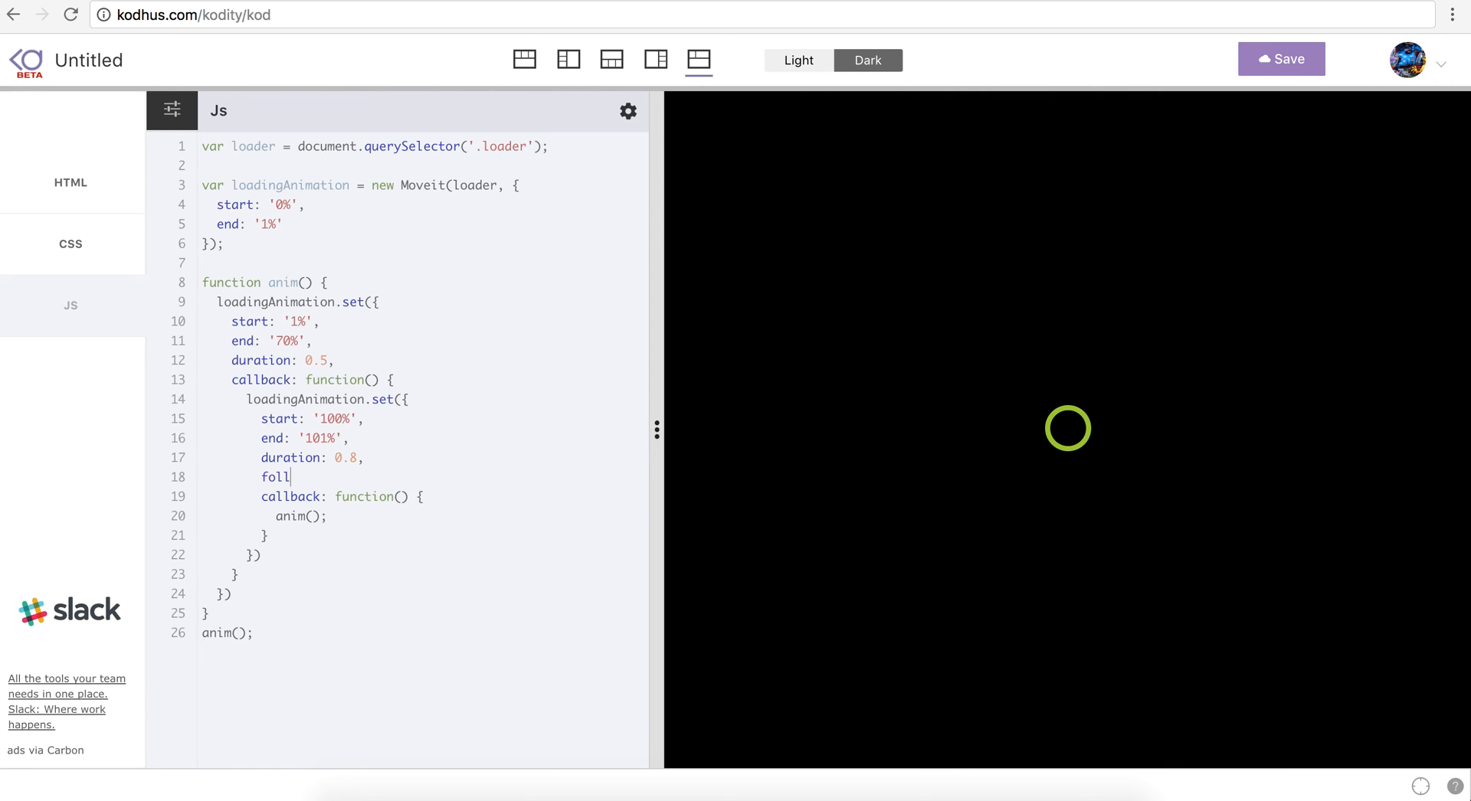
{"action": "left_click", "coordinate": [69, 244]}
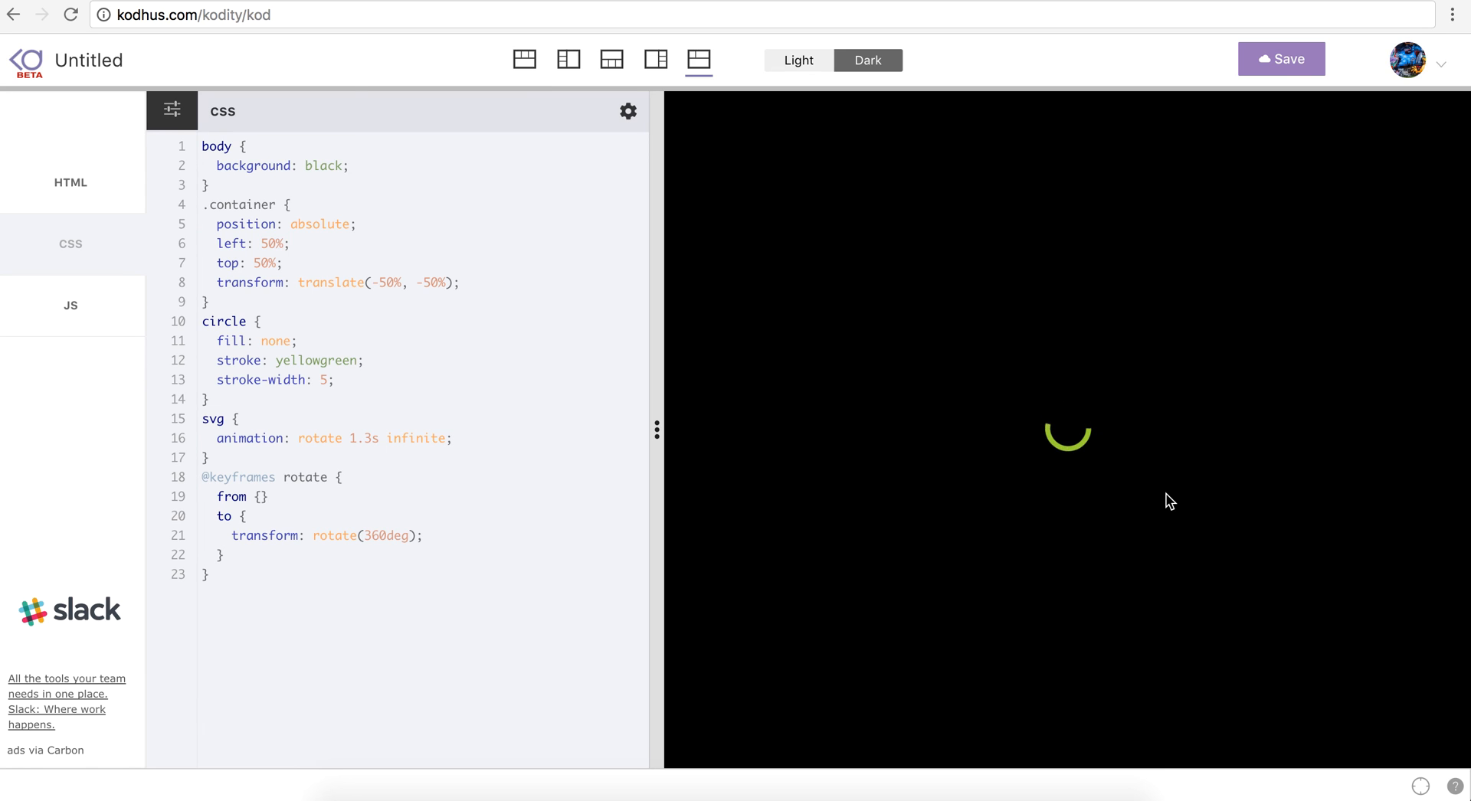